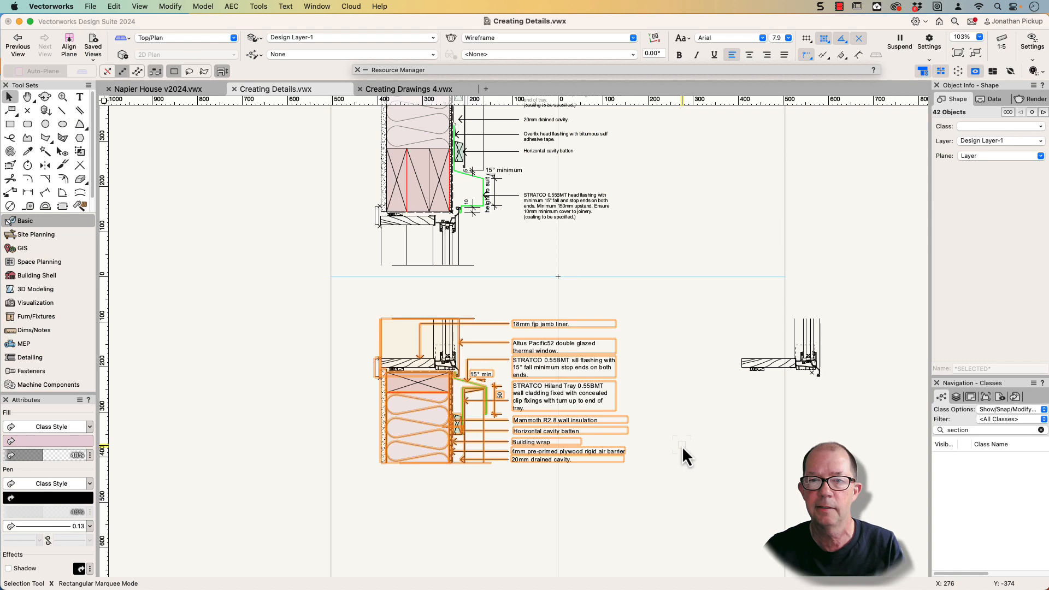
pyautogui.moveTo(688, 428)
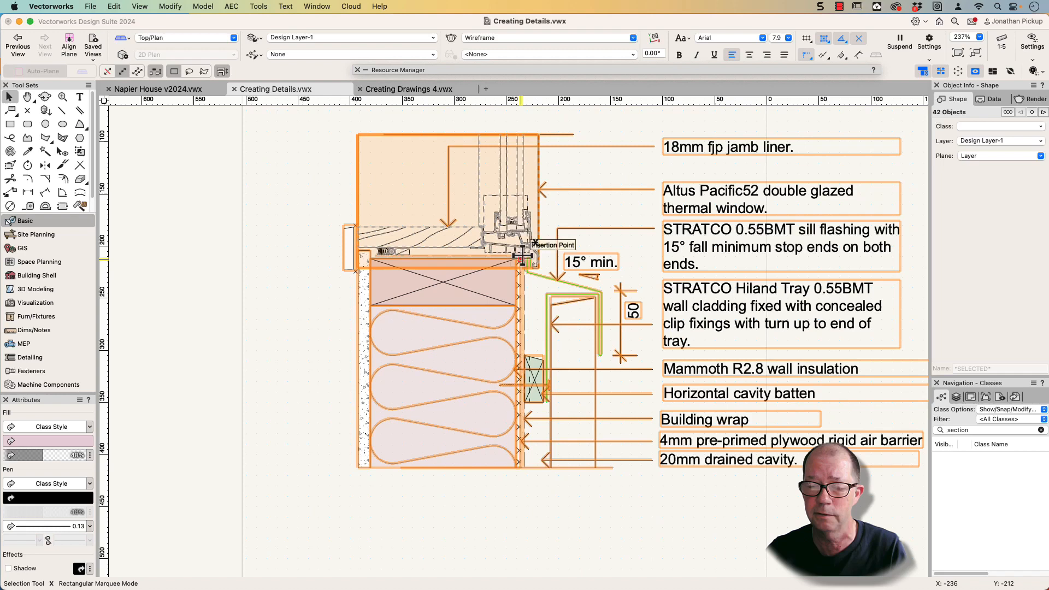
# Start a new symbol from the sill detail, entering its name in the Create Symbol dialog
pyautogui.click(169, 5)
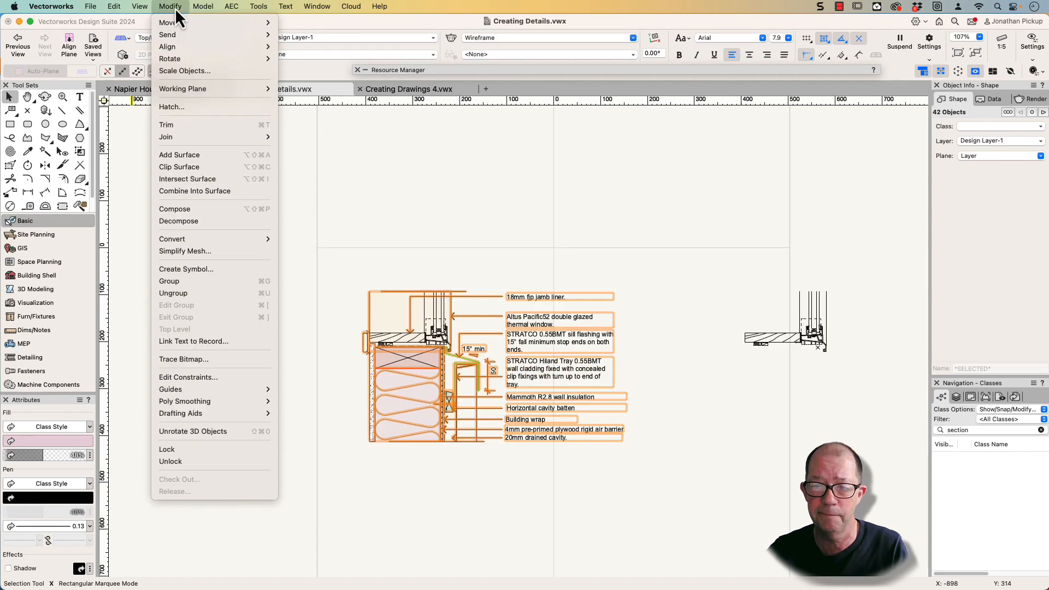
pyautogui.moveTo(186, 269)
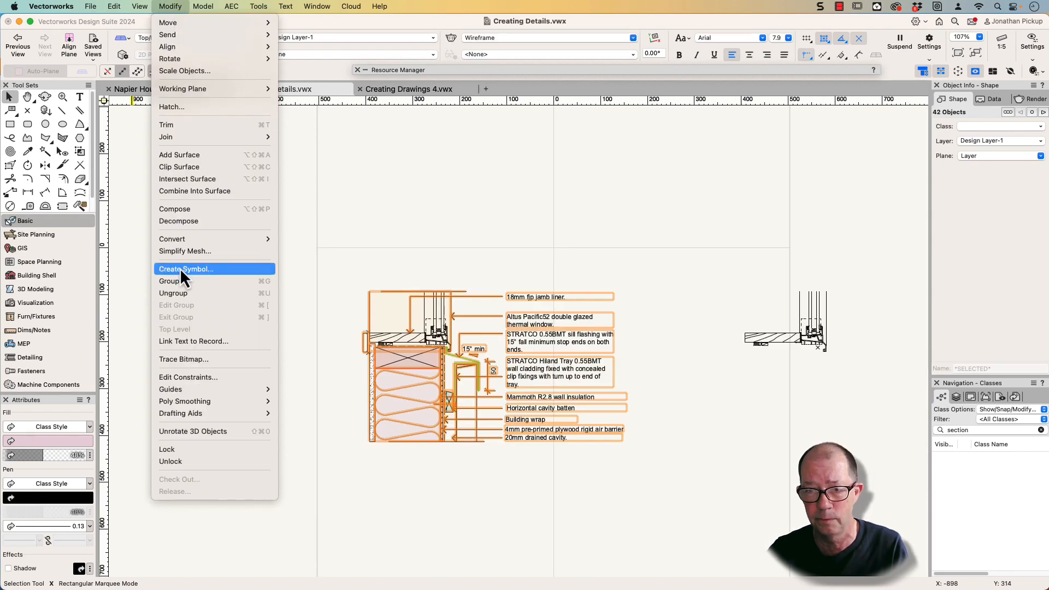
pyautogui.click(186, 269)
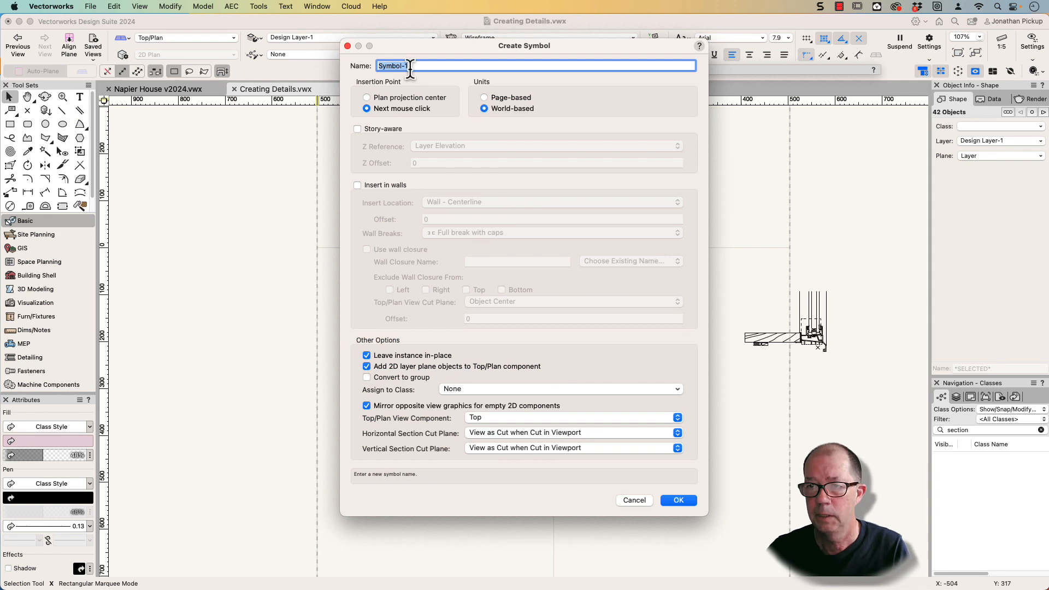
pyautogui.write('Detail-Window_Alum_Hillard_Head')
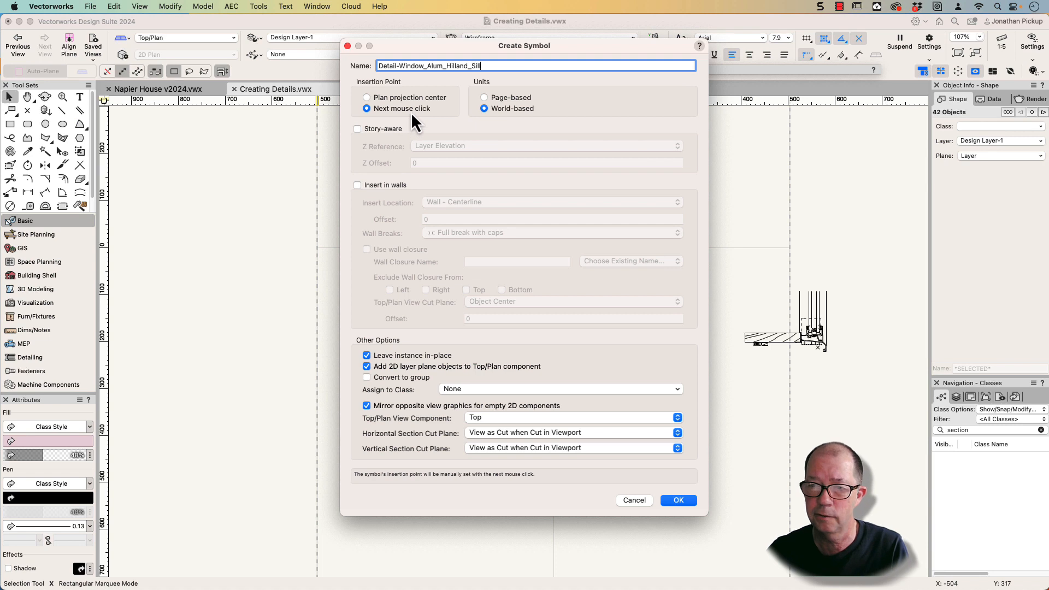
pyautogui.moveTo(378, 141)
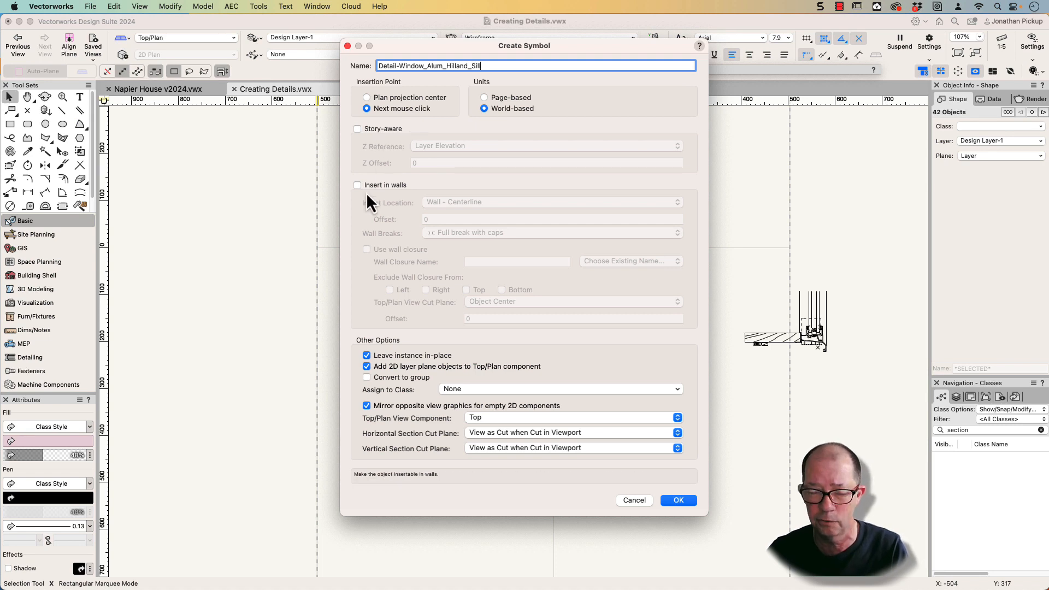
# Set the symbol to convert to a group with class None and confirm
pyautogui.click(367, 377)
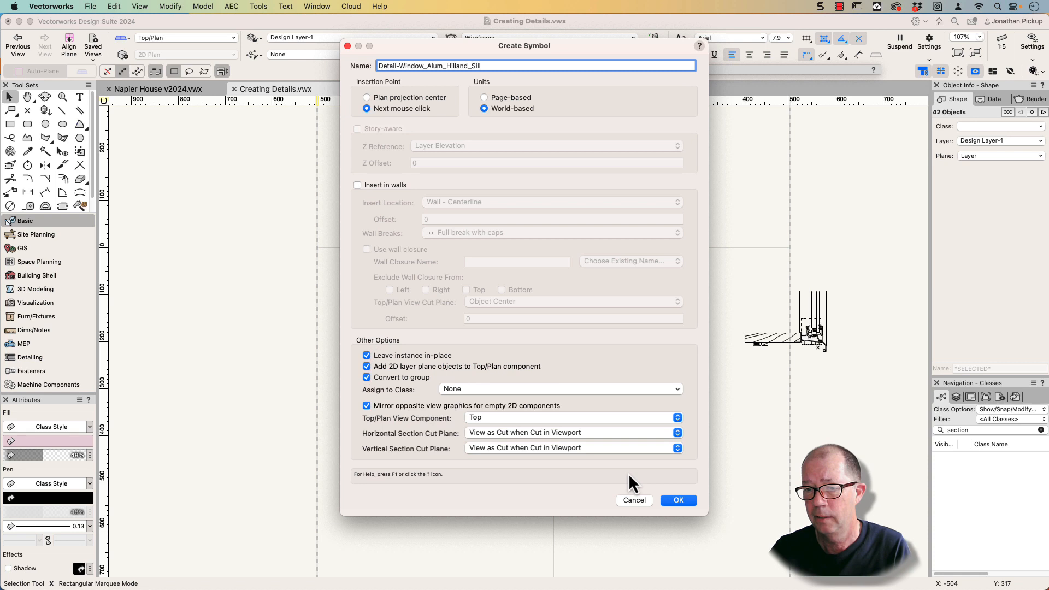
pyautogui.click(560, 389)
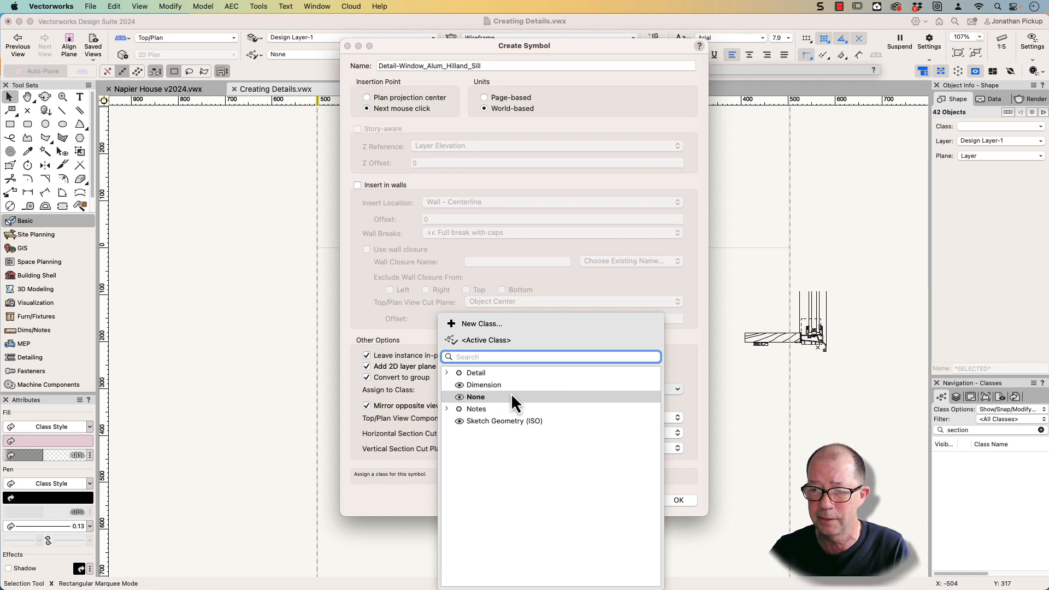
pyautogui.click(475, 397)
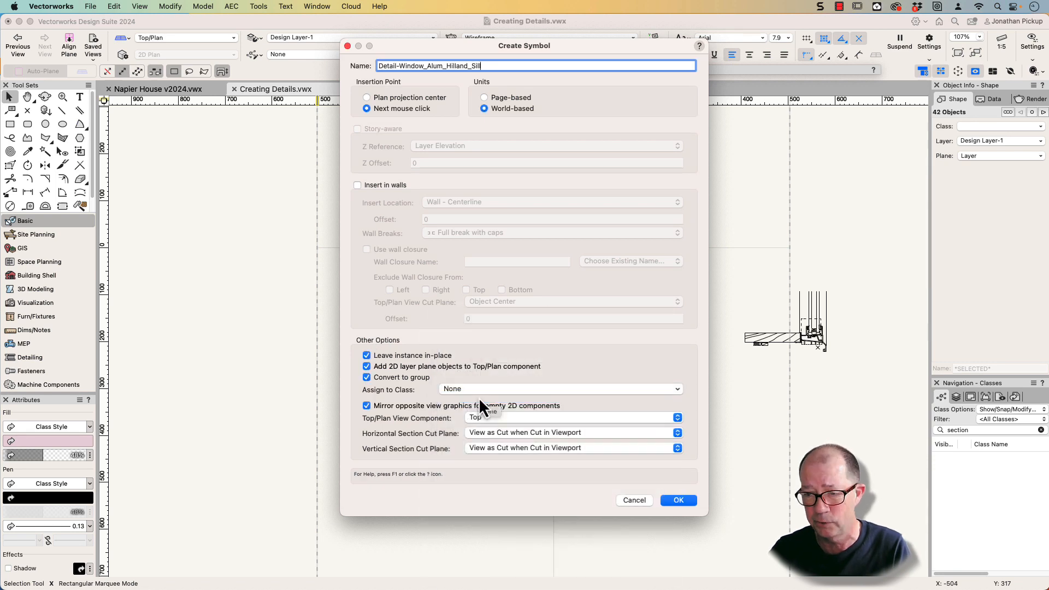
pyautogui.click(678, 501)
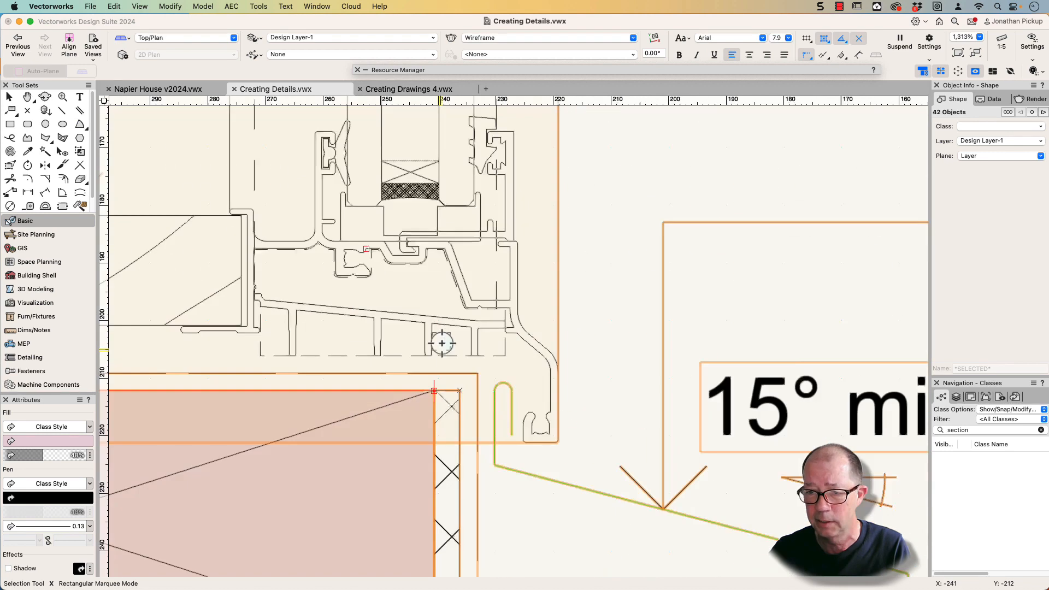
pyautogui.moveTo(462, 403)
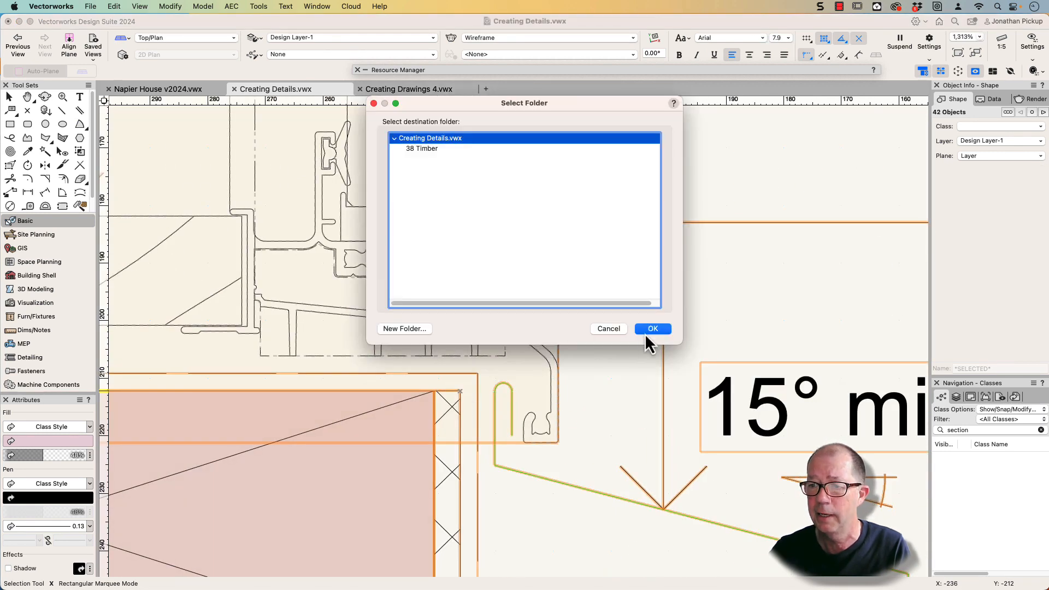
# Store the sill symbol at the top level of Creating Details.vwx
pyautogui.click(652, 328)
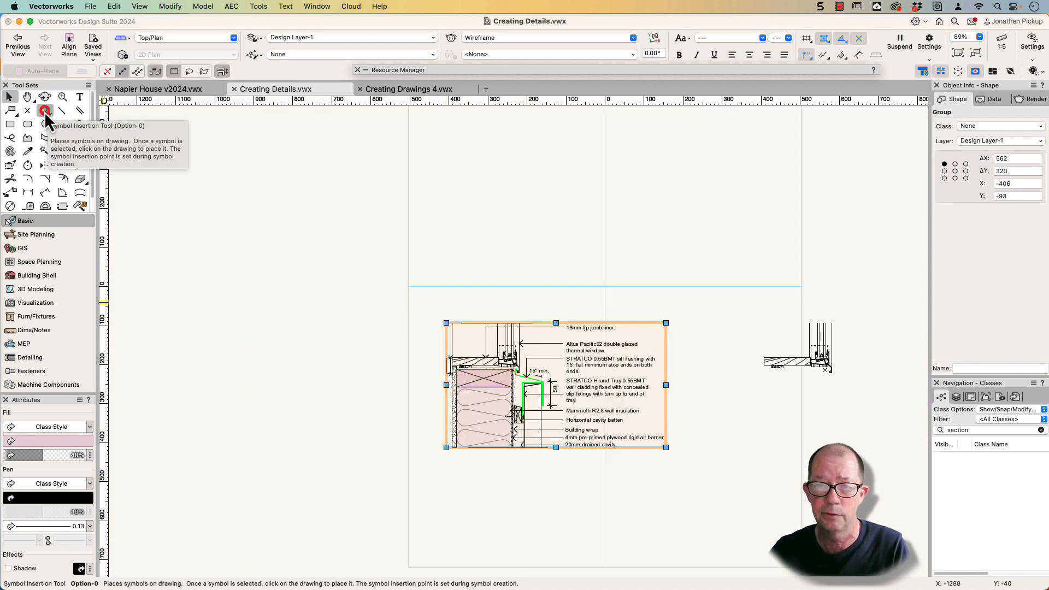
# Bring the sill symbol into Creating Drawings 4, keeping the existing Concrete-2 hatch
pyautogui.click(45, 112)
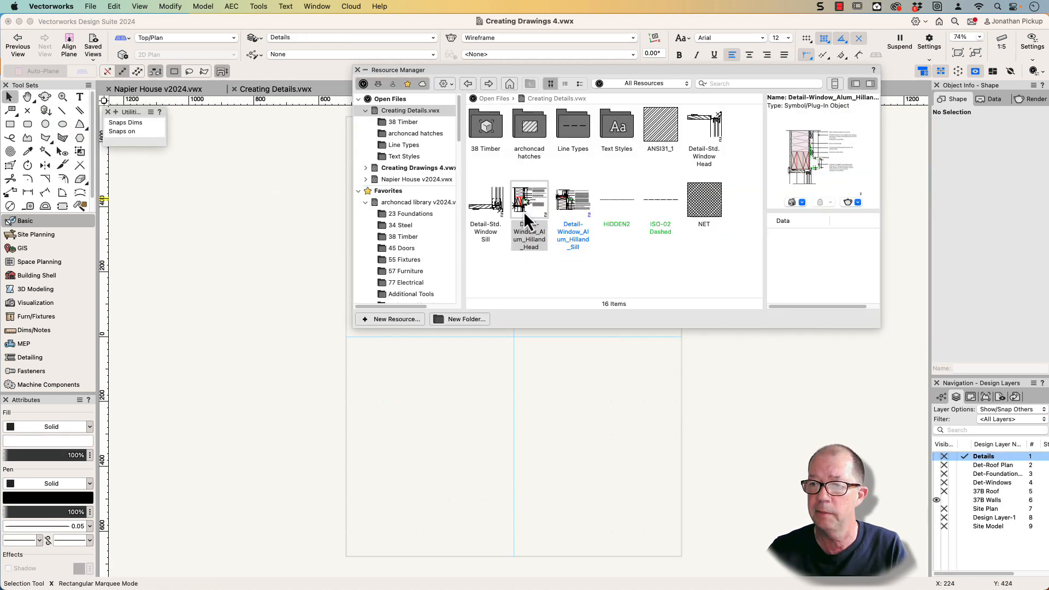
pyautogui.click(573, 200)
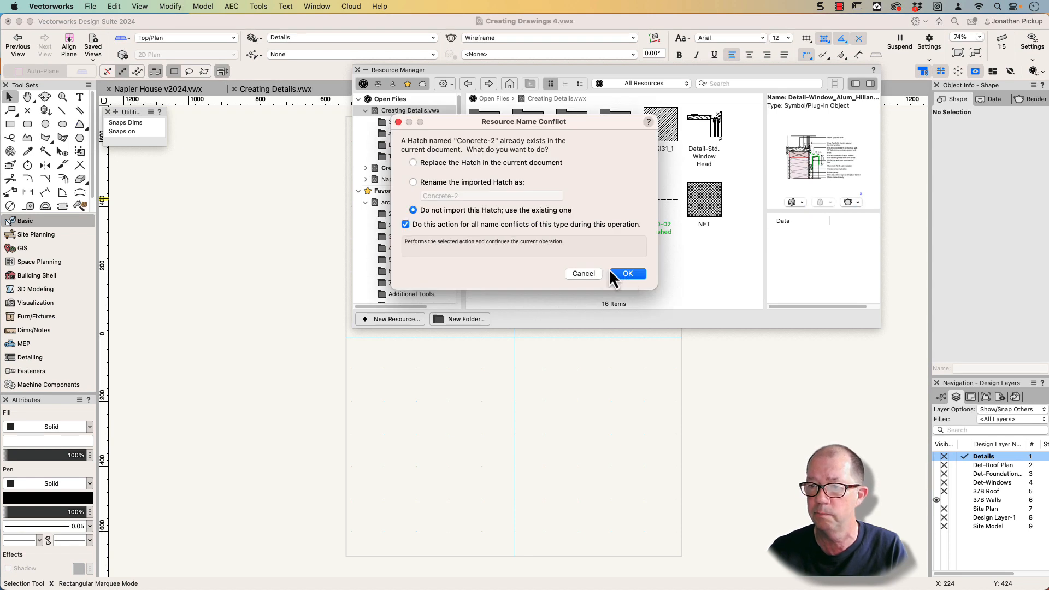
pyautogui.click(628, 273)
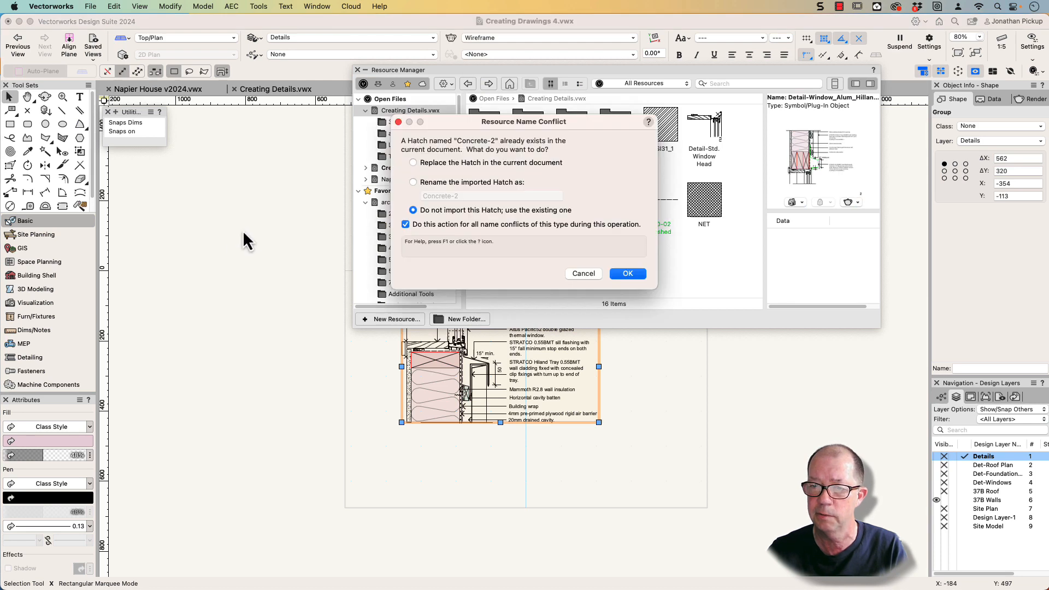
# Keep the existing resources, place the sill beneath the head detail, and view the file's resources
pyautogui.click(628, 273)
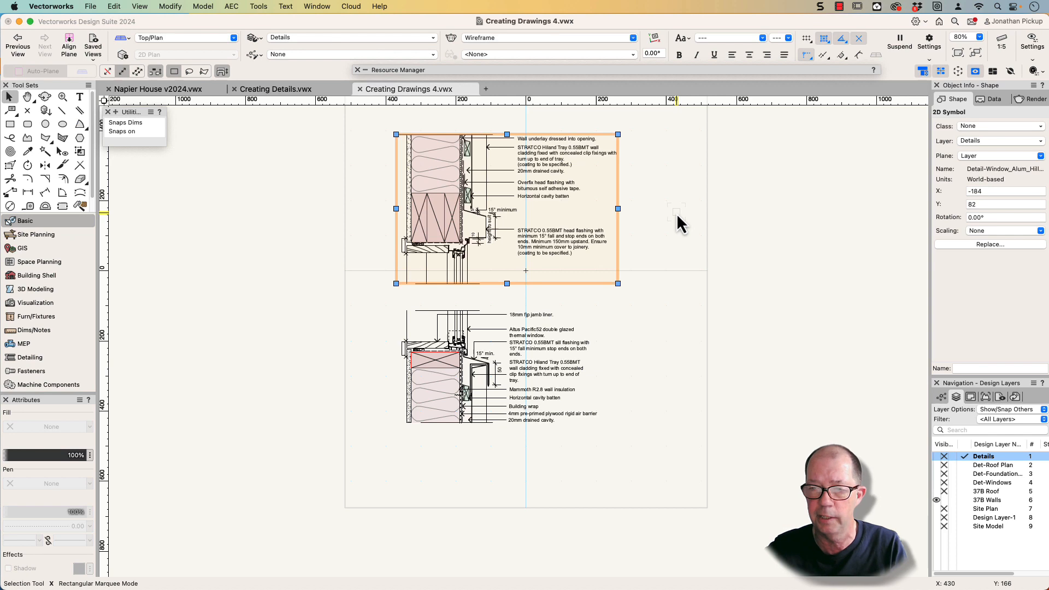
pyautogui.click(689, 235)
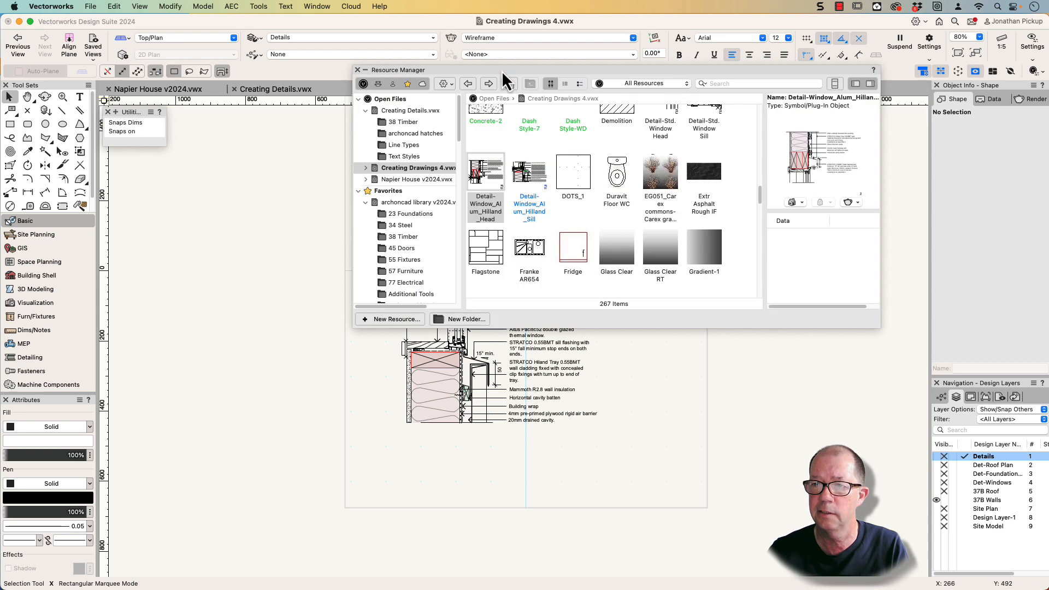
pyautogui.moveTo(529, 175)
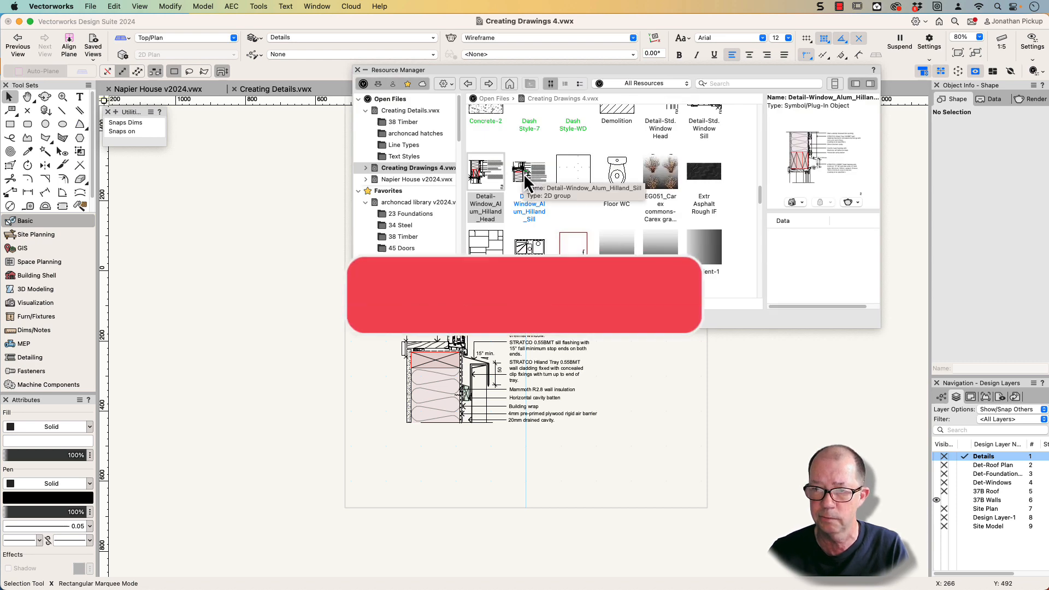
# Review the sill symbol's options, then select the placed sill group in the drawing
pyautogui.rightClick(529, 170)
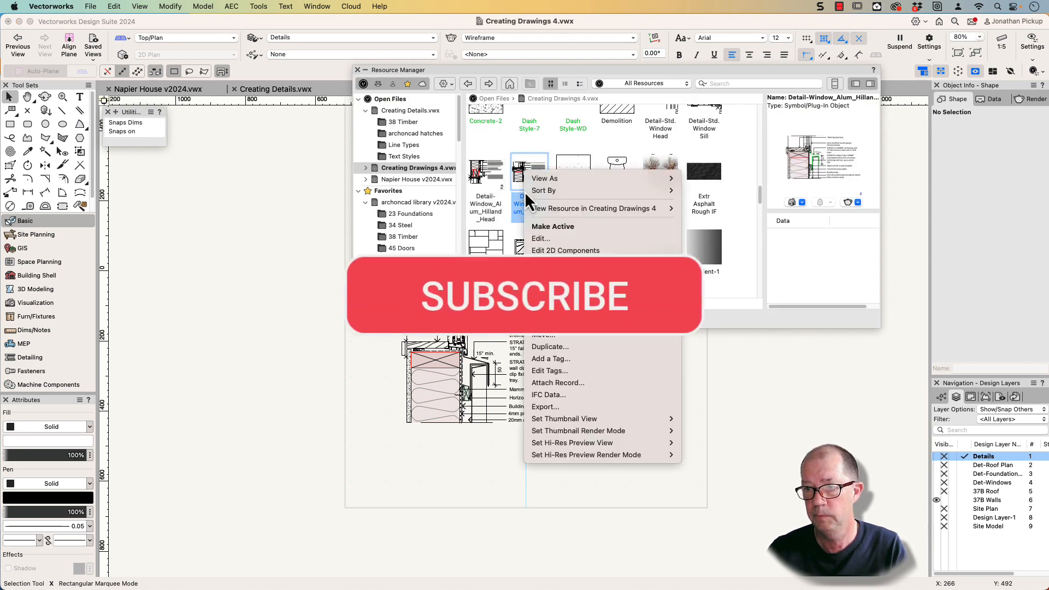
pyautogui.click(540, 239)
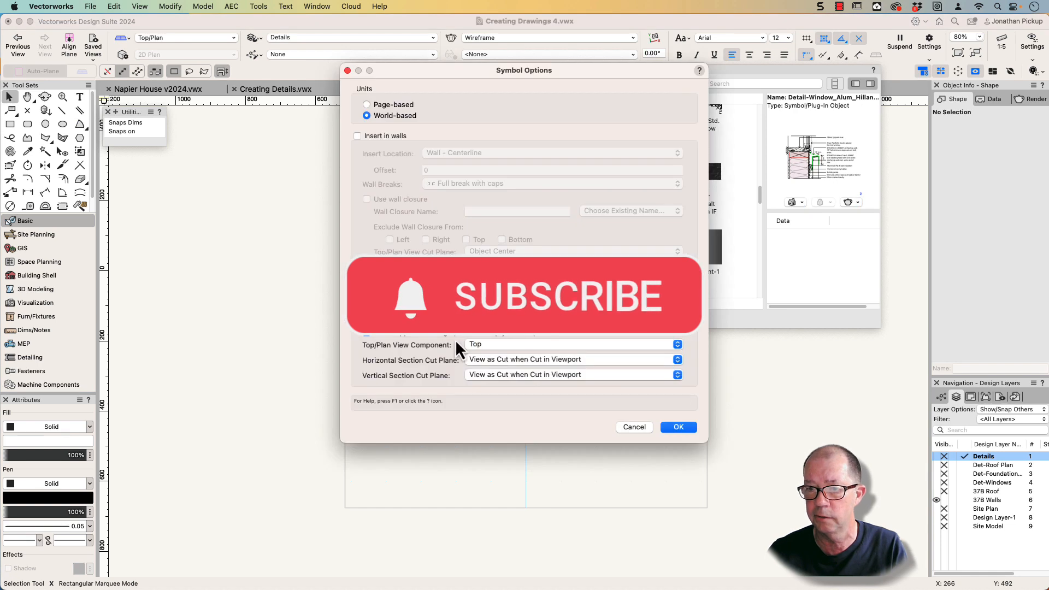
pyautogui.rightClick(484, 169)
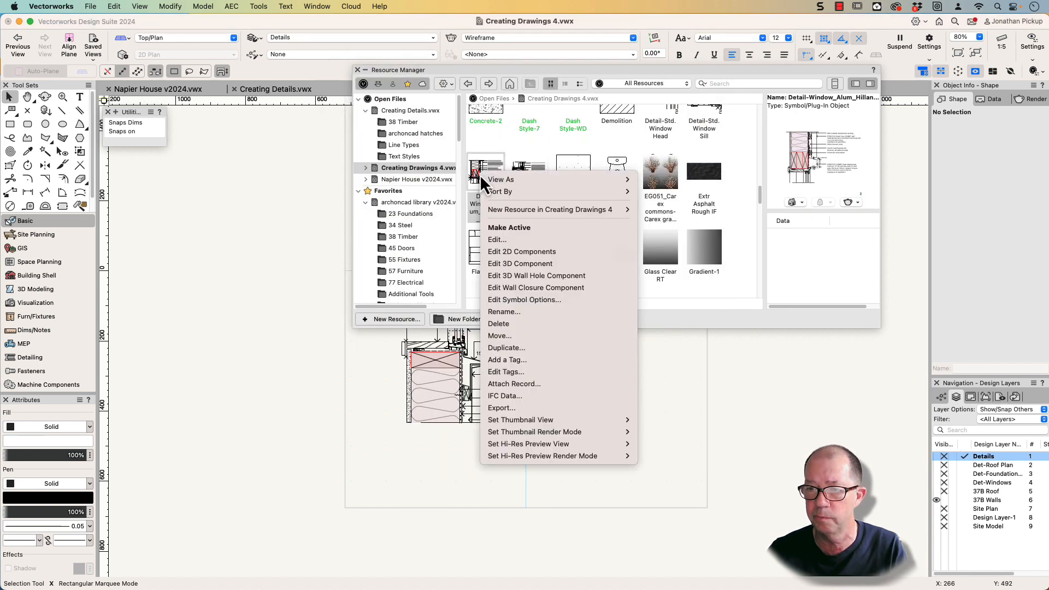
pyautogui.moveTo(496, 239)
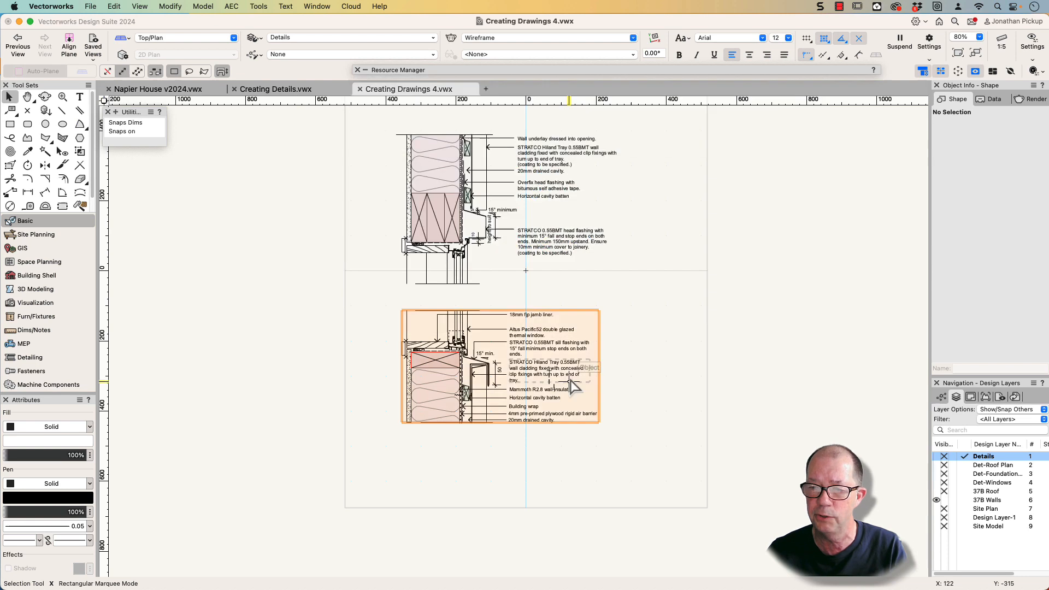
pyautogui.click(498, 371)
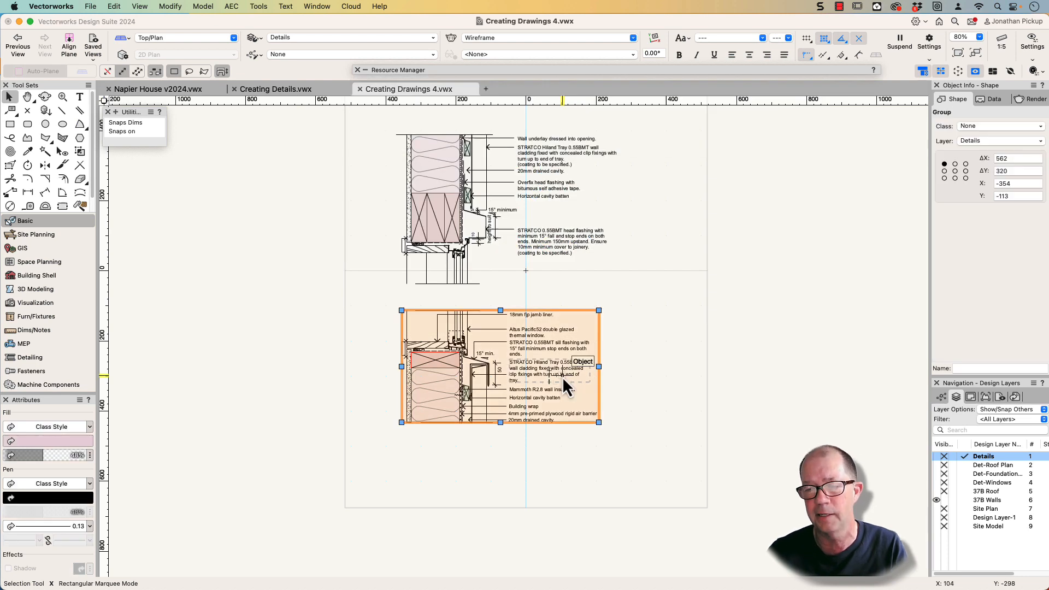